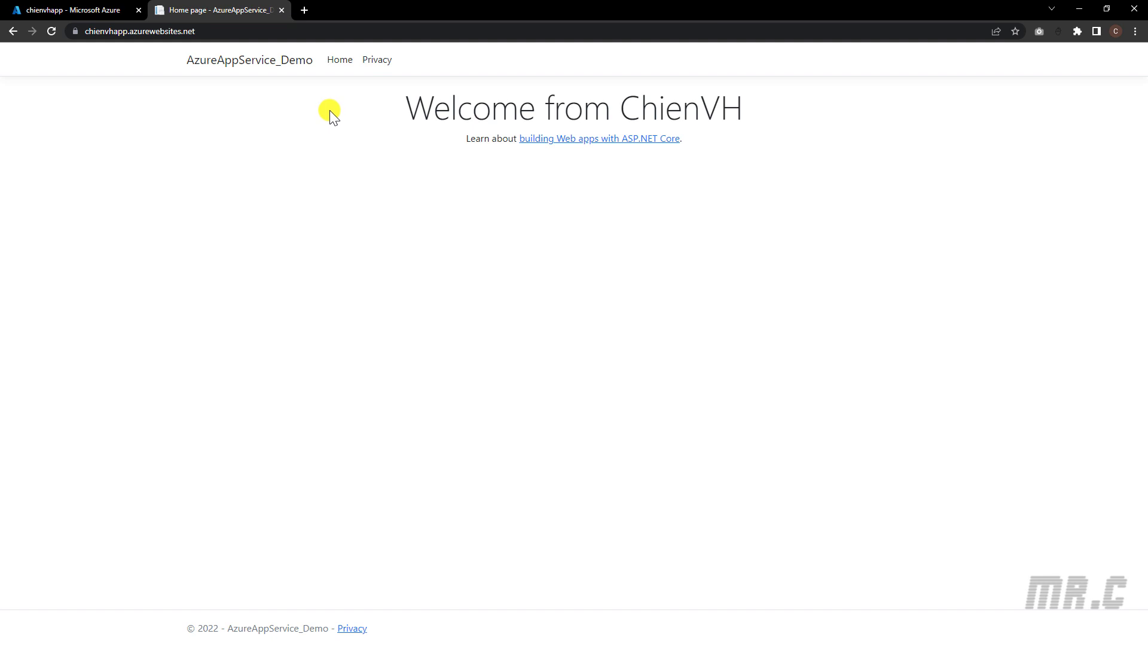
mouse_move(332, 118)
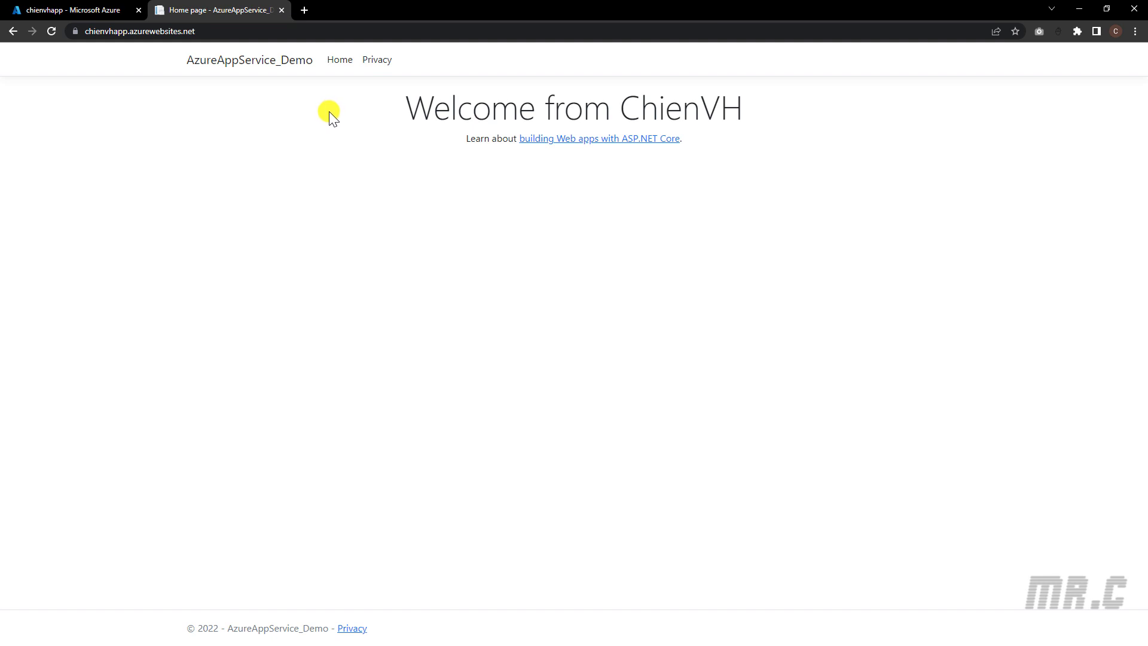
mouse_move(365, 141)
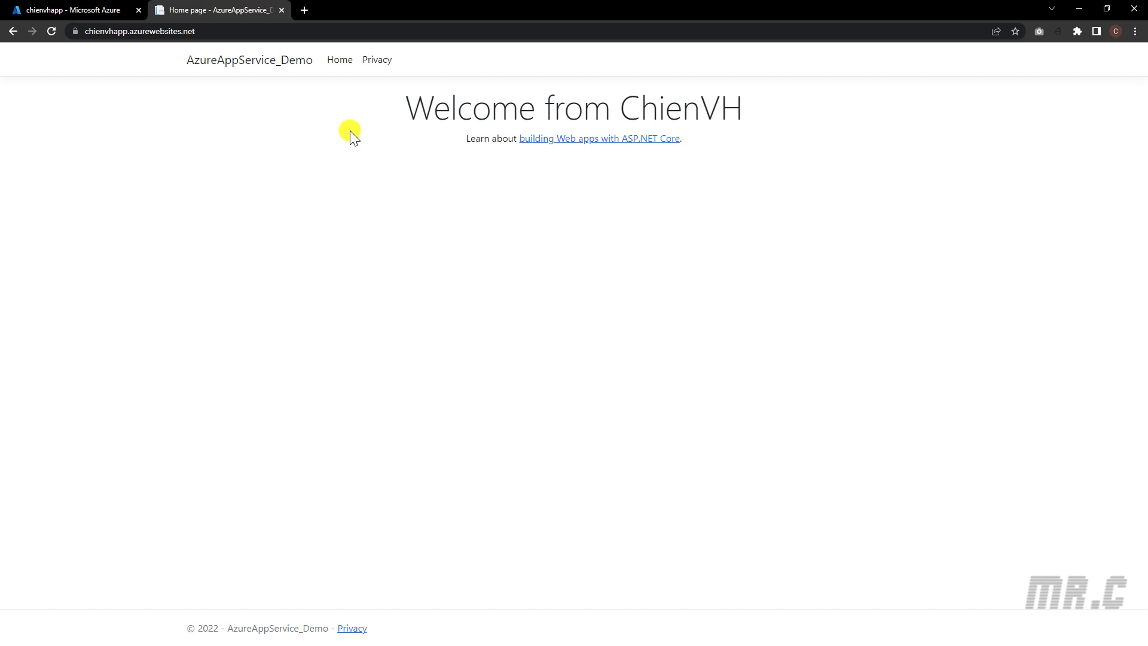
Return from the deployed welcome page to the chienvhapp App Service overview in the Azure portal.
left_click(69, 9)
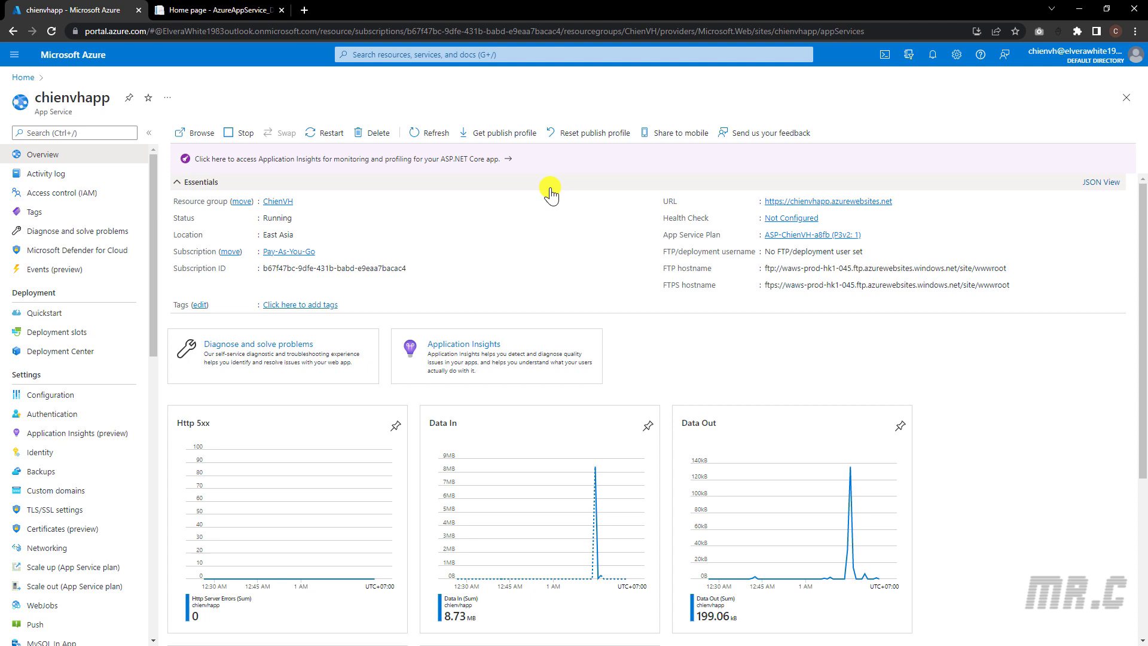
mouse_move(549, 195)
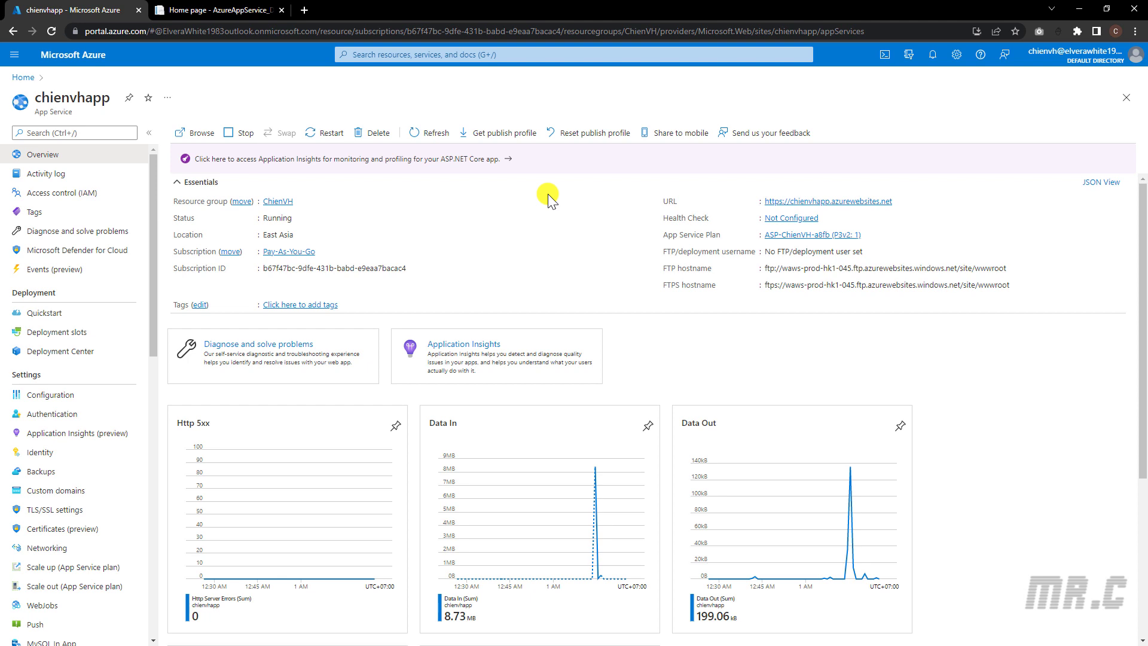
mouse_move(549, 203)
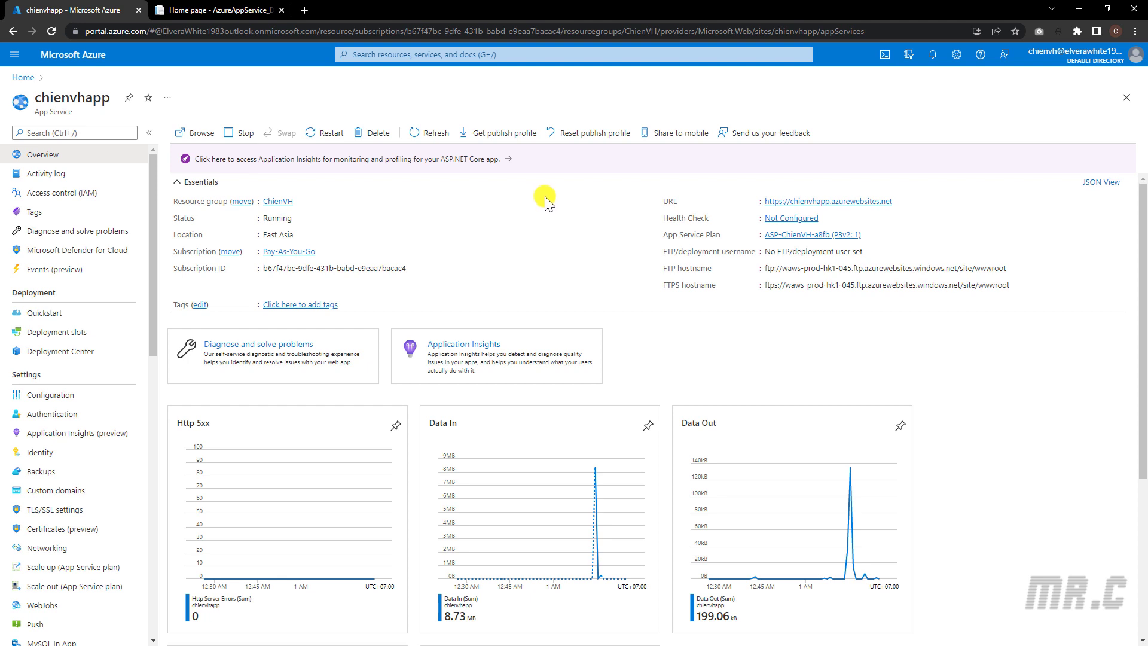
mouse_move(155, 214)
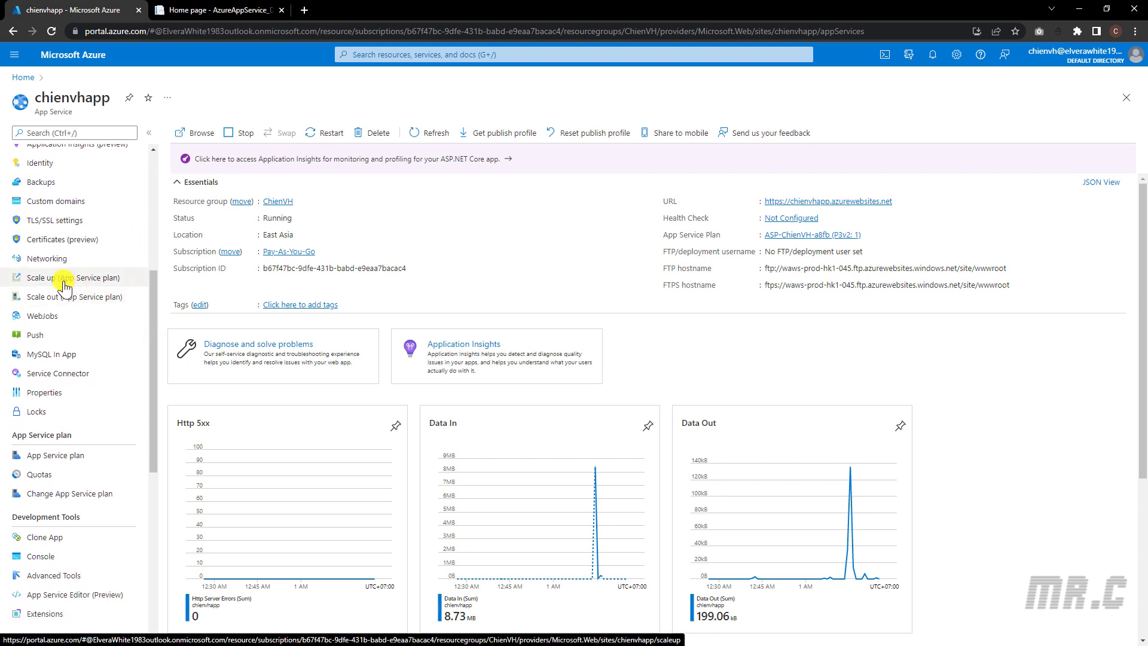
Go to Scale up (App Service plan) to see the Production pricing tiers for chienvhapp.
left_click(73, 278)
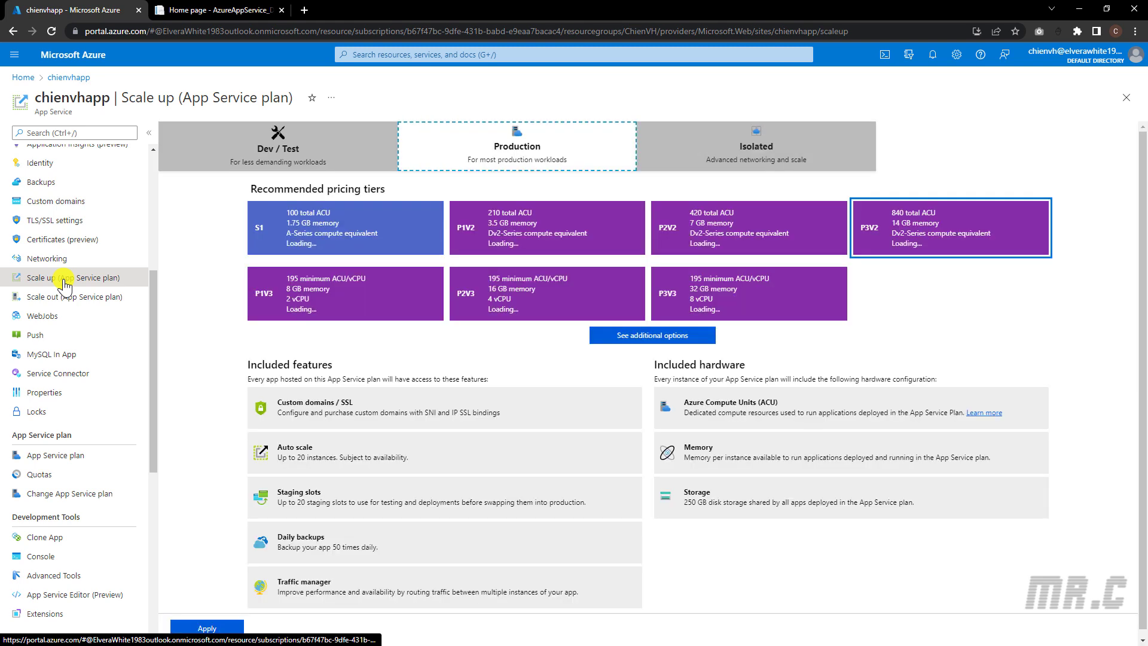
mouse_move(383, 306)
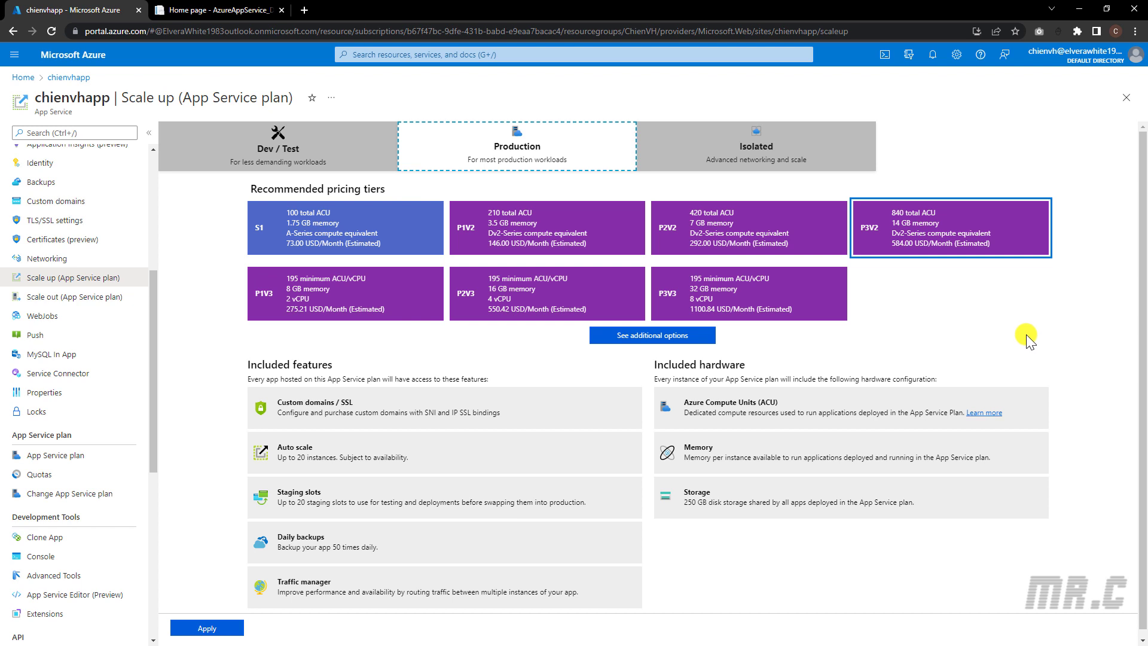
mouse_move(879, 239)
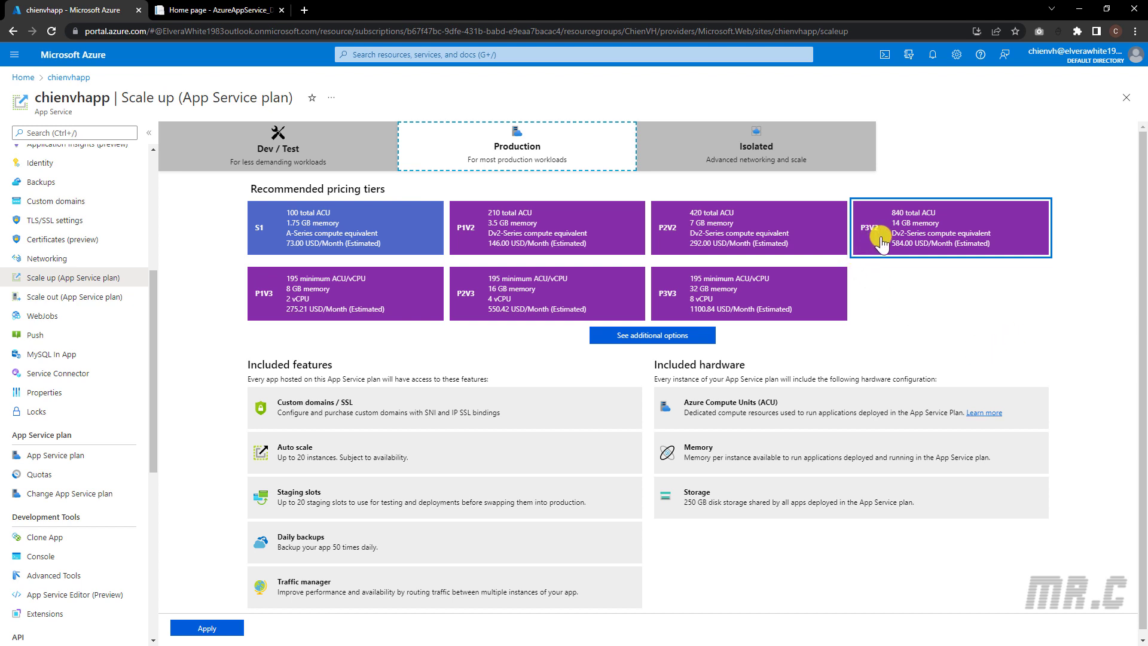
mouse_move(883, 276)
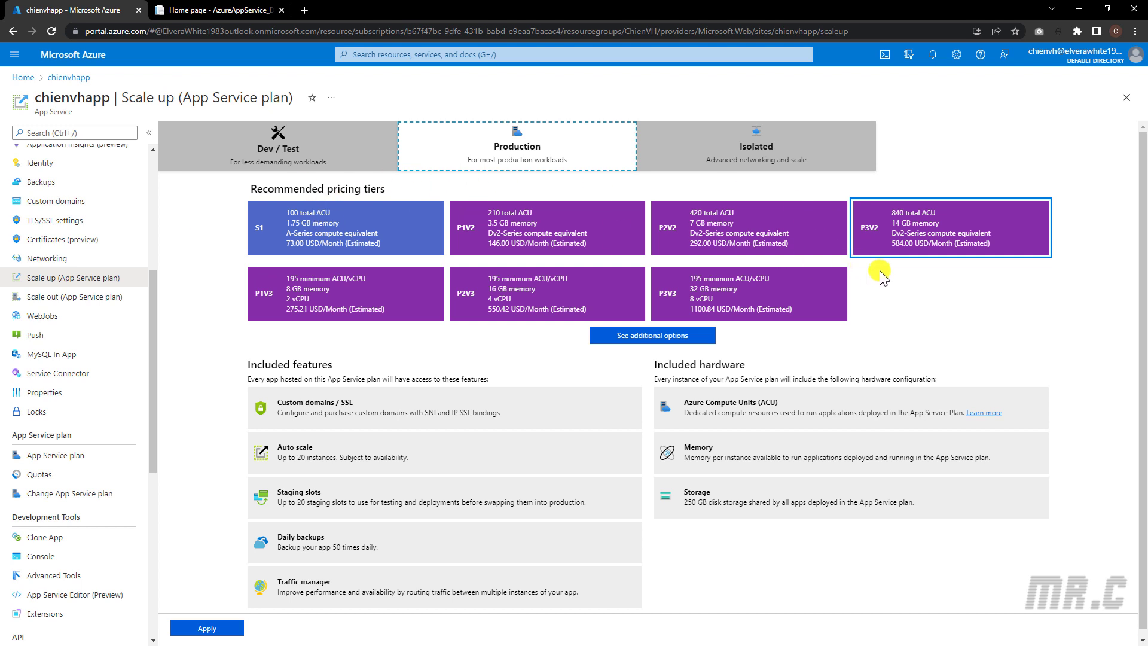
mouse_move(890, 284)
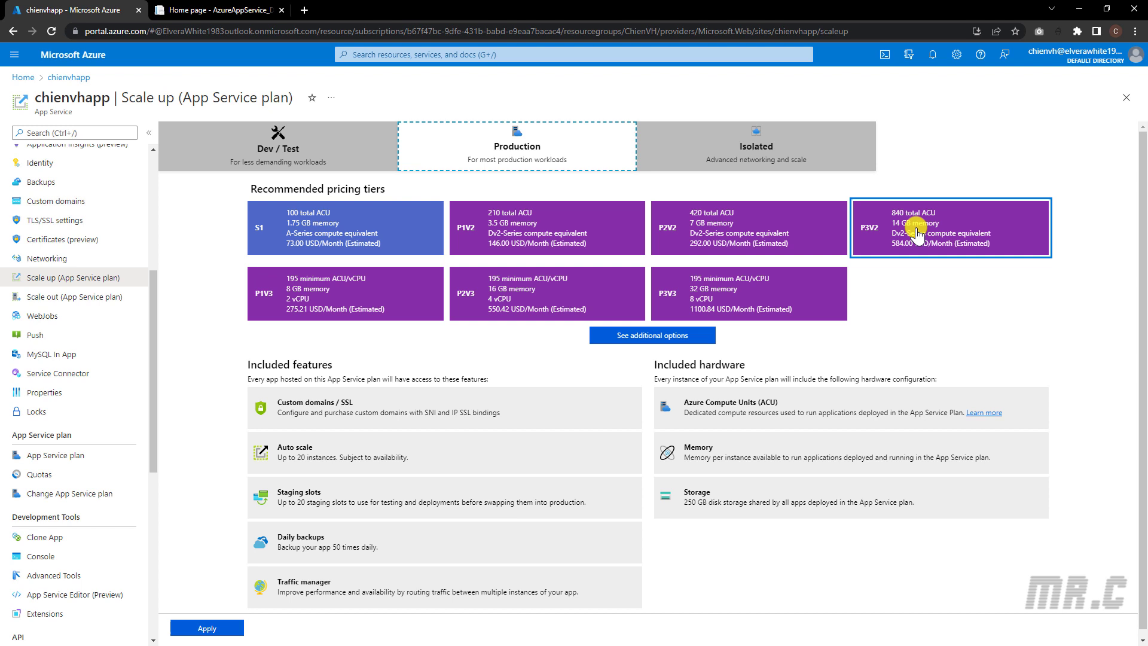
mouse_move(951, 276)
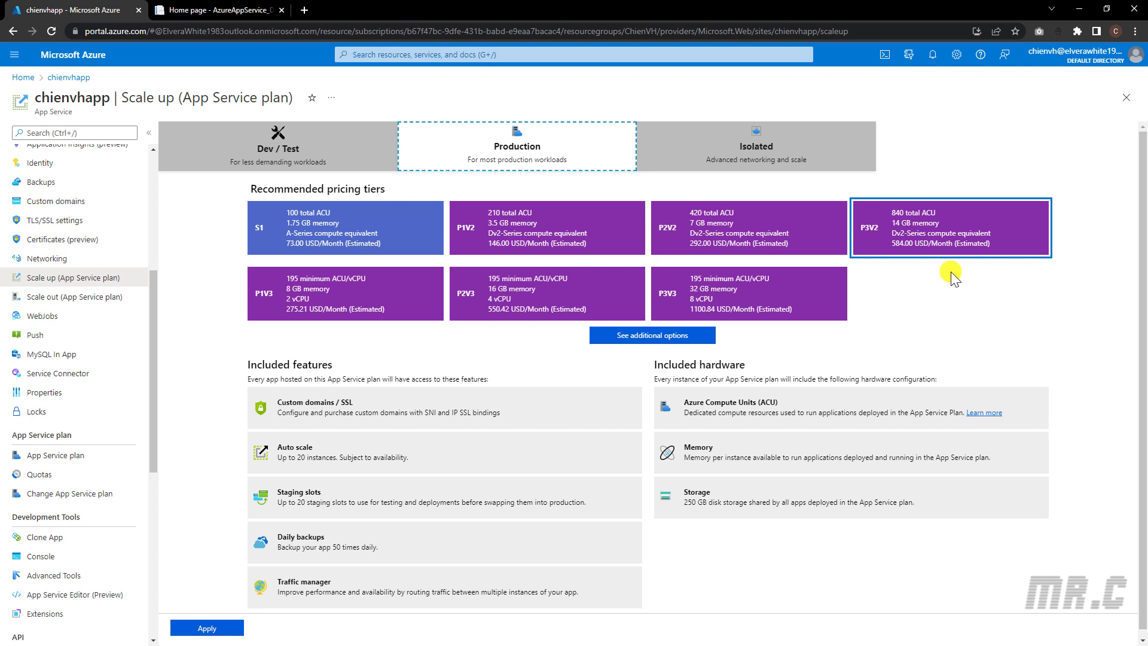
mouse_move(907, 288)
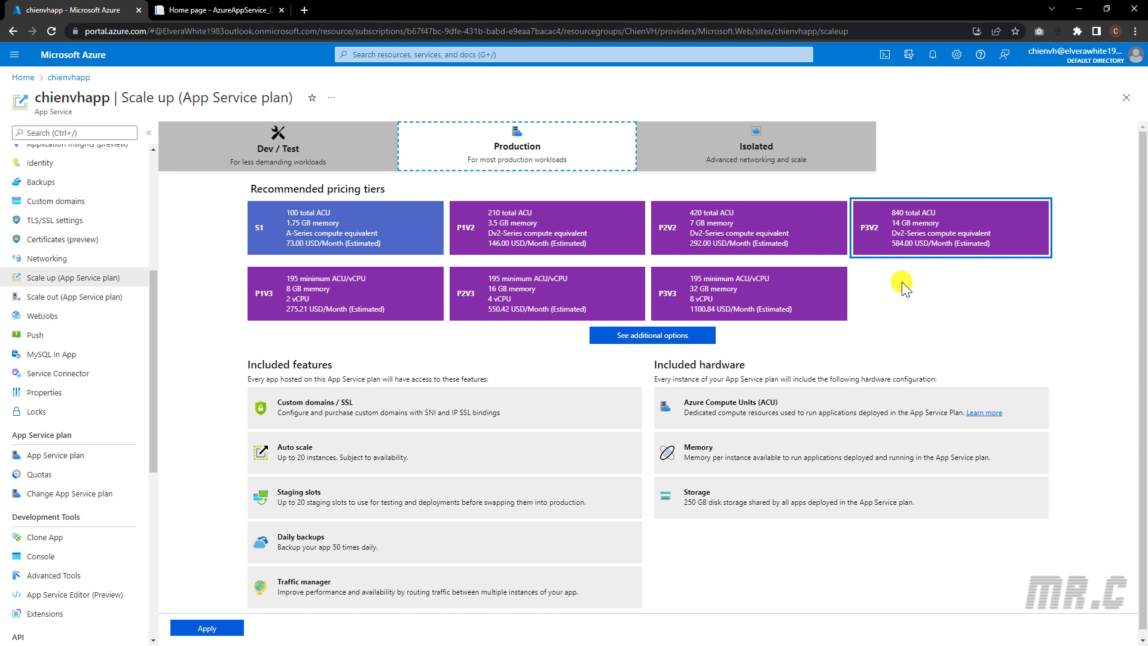
mouse_move(671, 302)
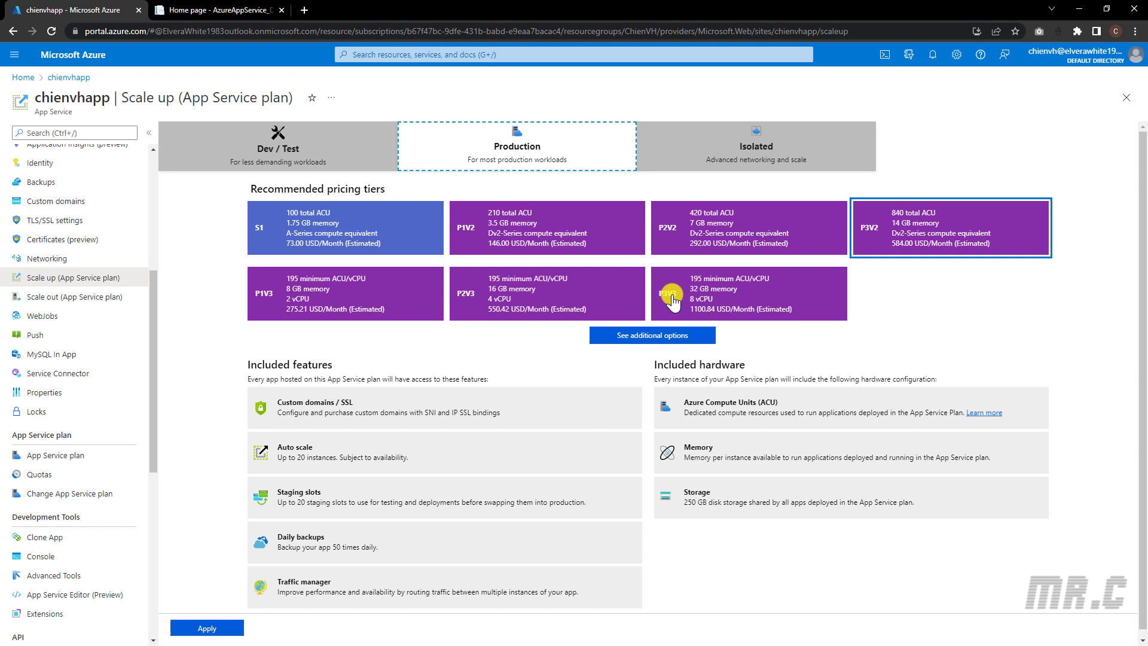
Select the P3V3 Production tier (8 vCPU, 32 GB memory, 1100.84 USD/month).
left_click(746, 293)
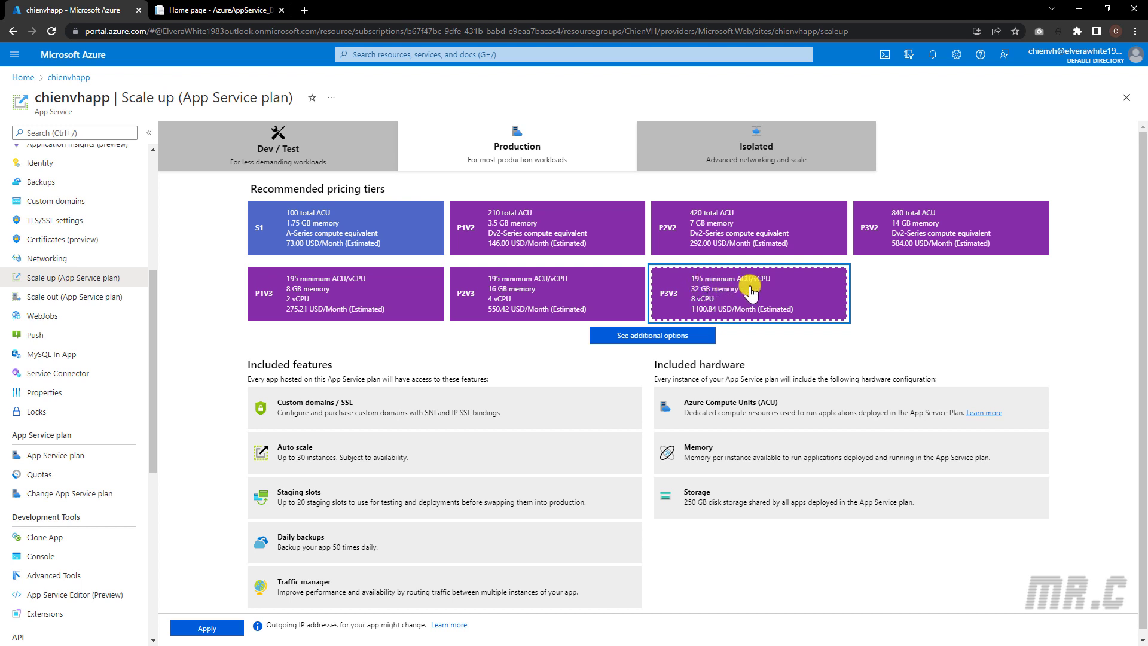
mouse_move(697, 300)
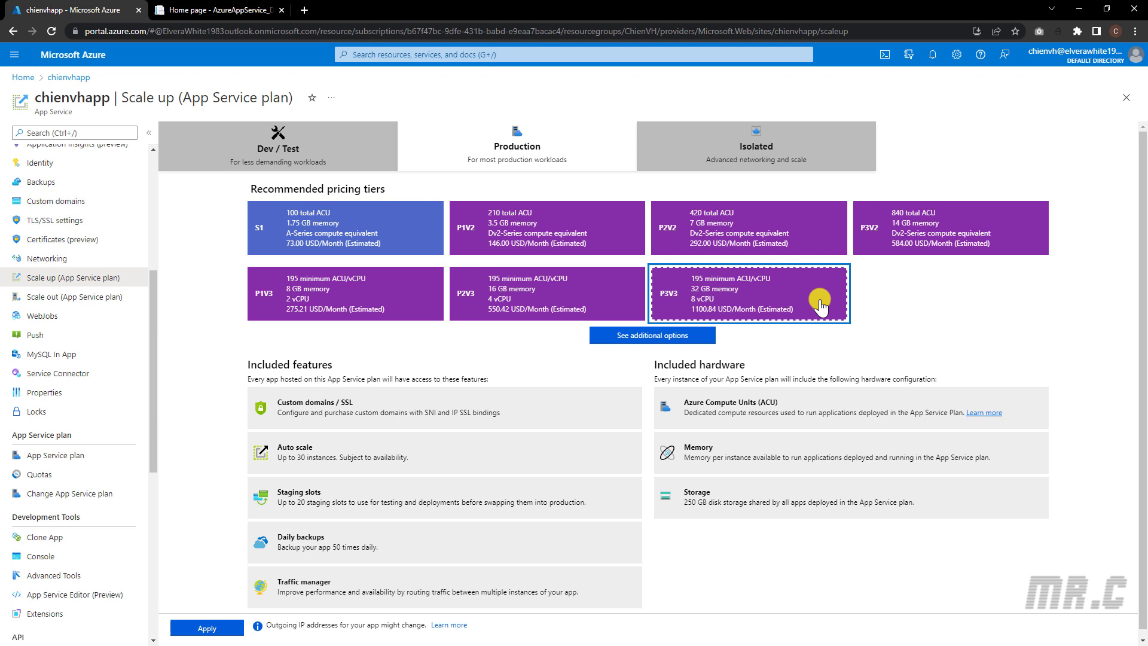
mouse_move(877, 301)
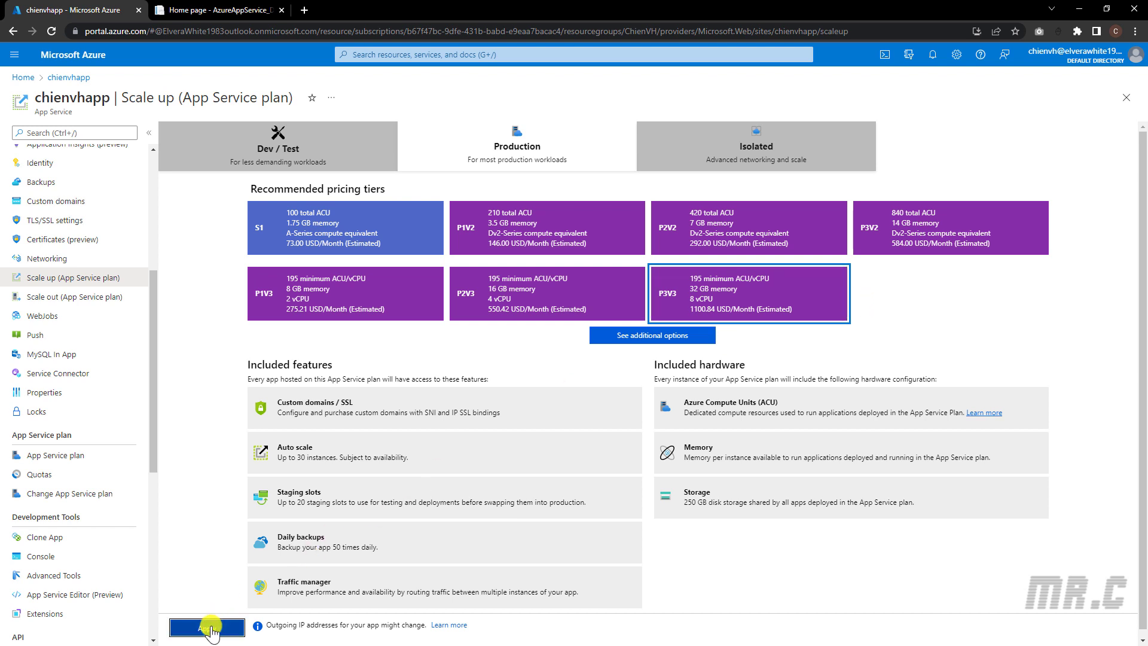
Apply the P3V3 tier to the plan and move to Scale out (App Service plan).
left_click(207, 628)
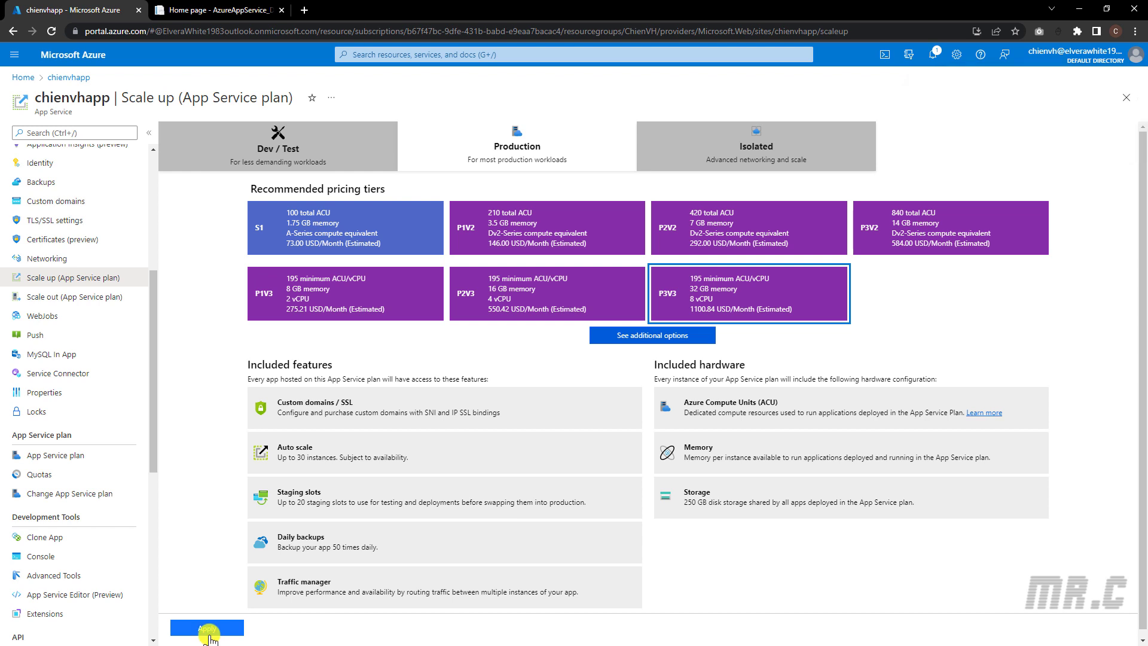
mouse_move(162, 345)
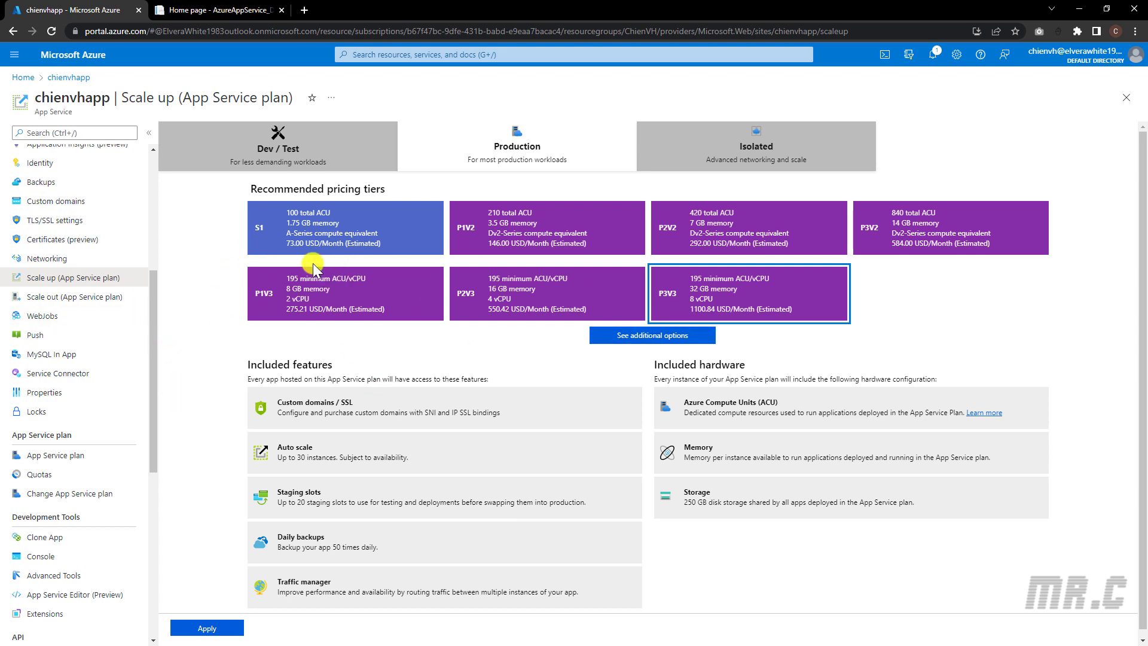
mouse_move(921, 265)
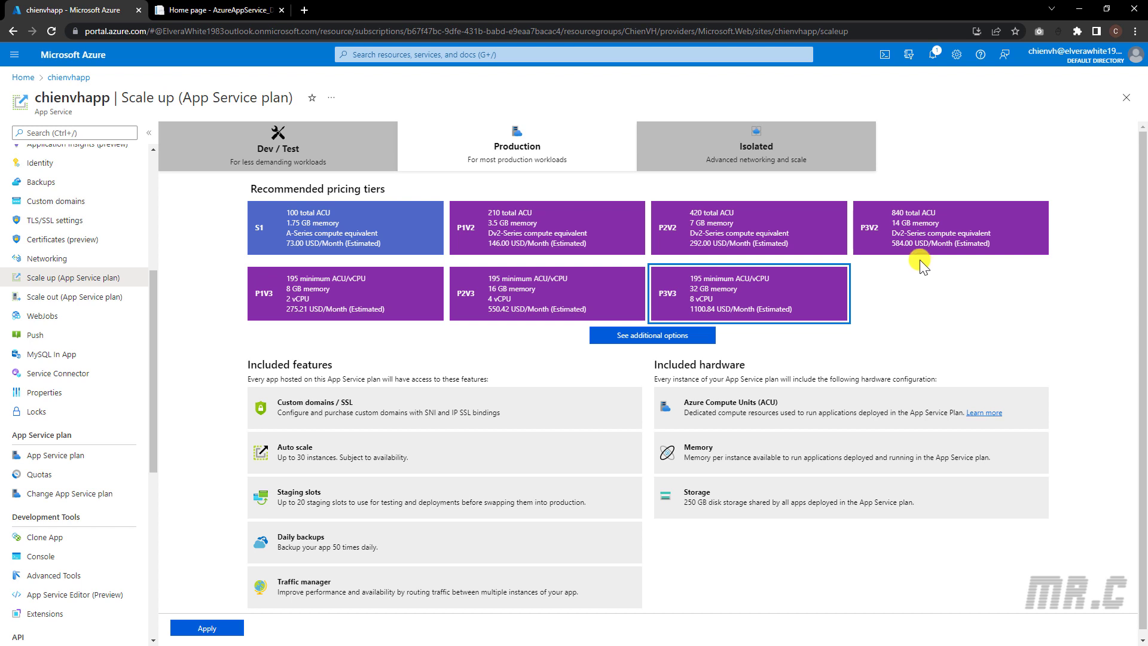
mouse_move(188, 280)
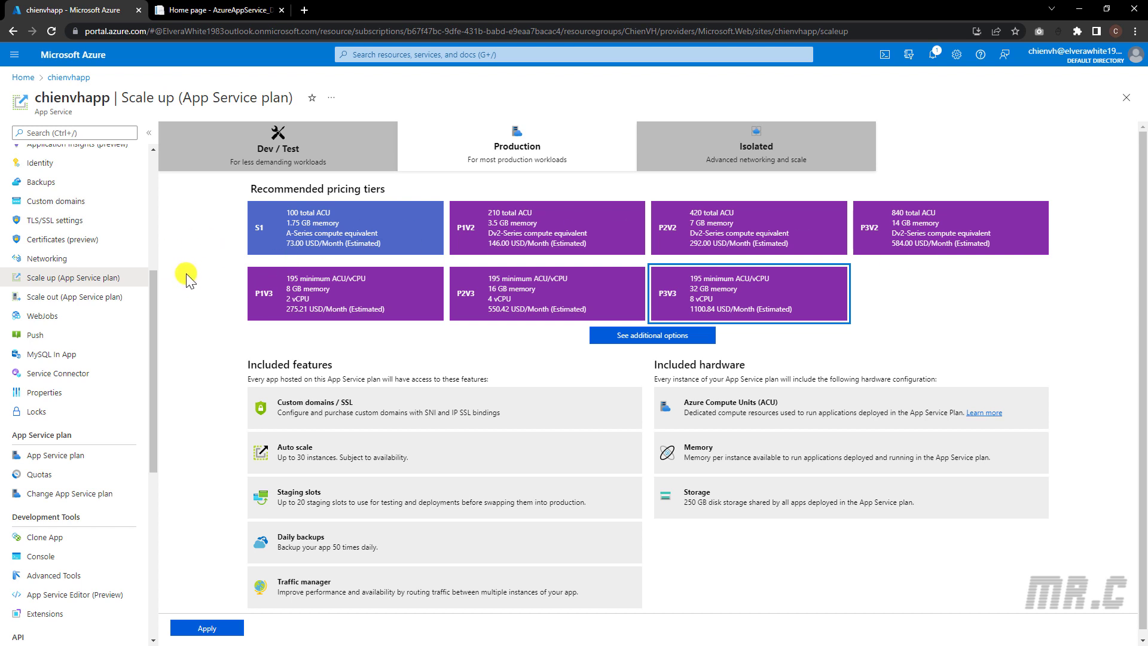
mouse_move(180, 280)
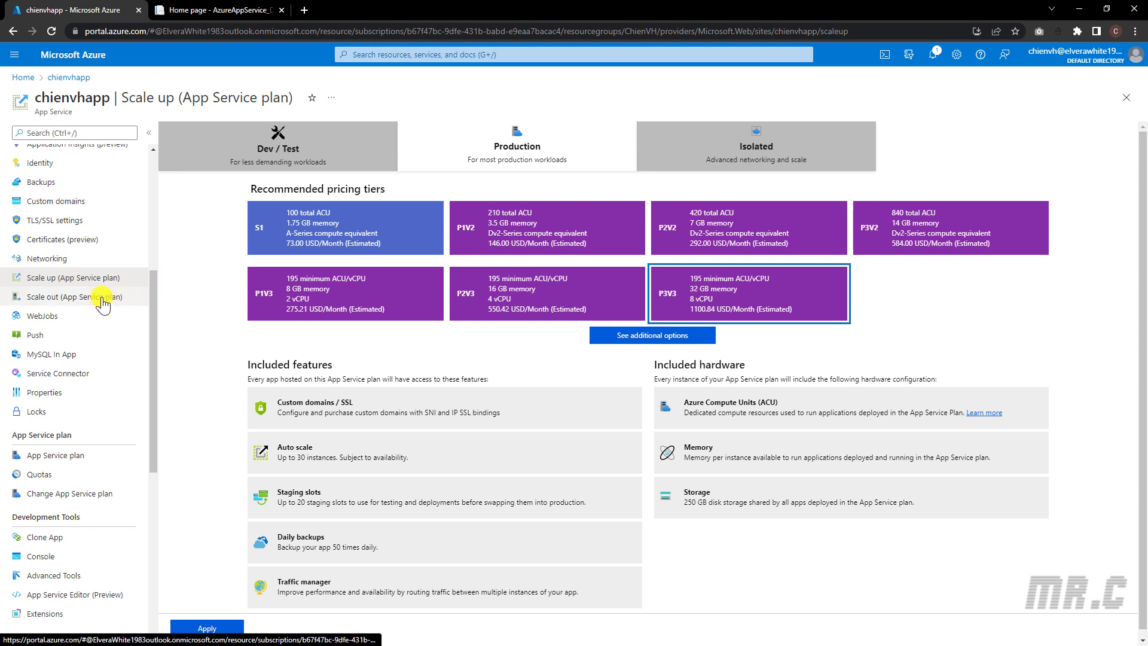
left_click(72, 296)
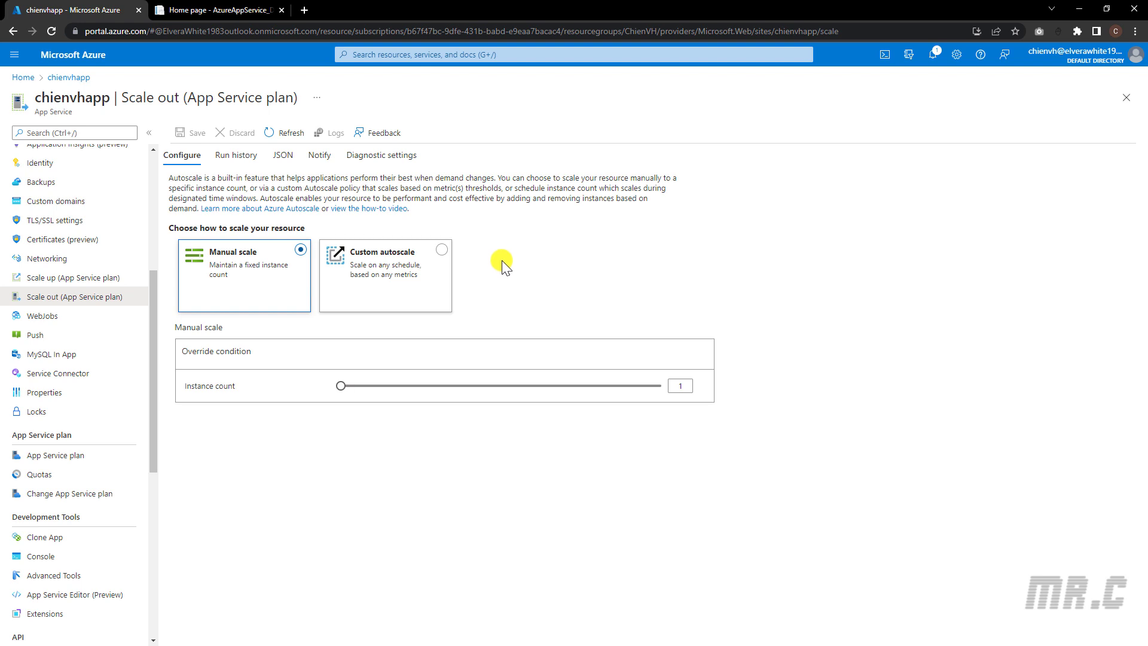
mouse_move(503, 269)
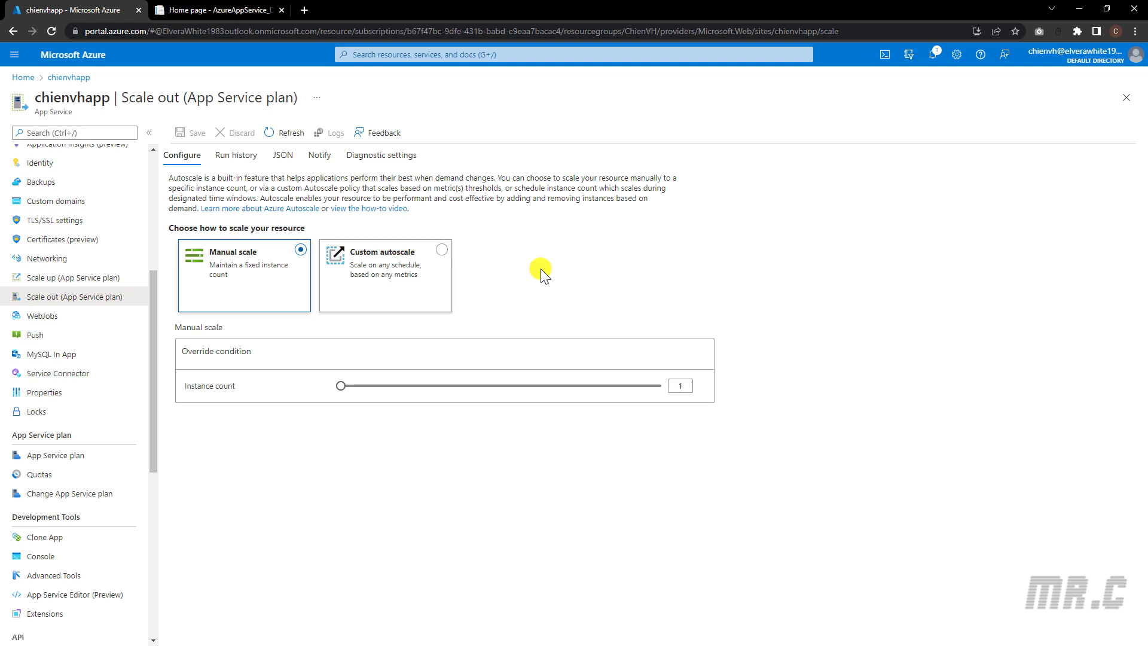
mouse_move(231, 427)
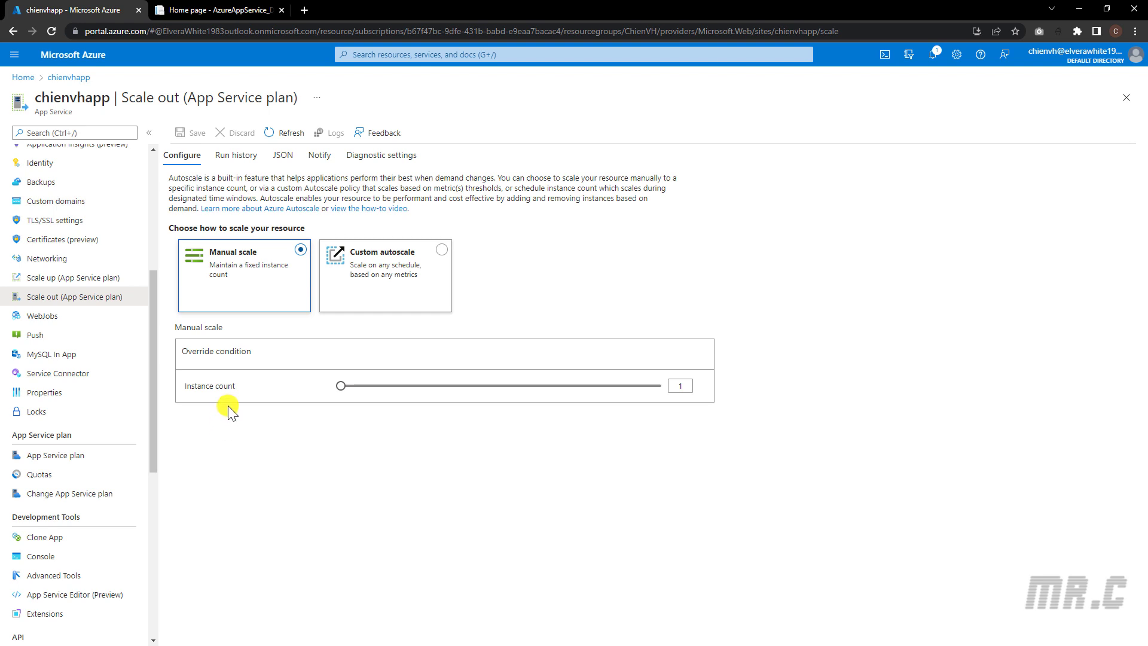
mouse_move(209, 403)
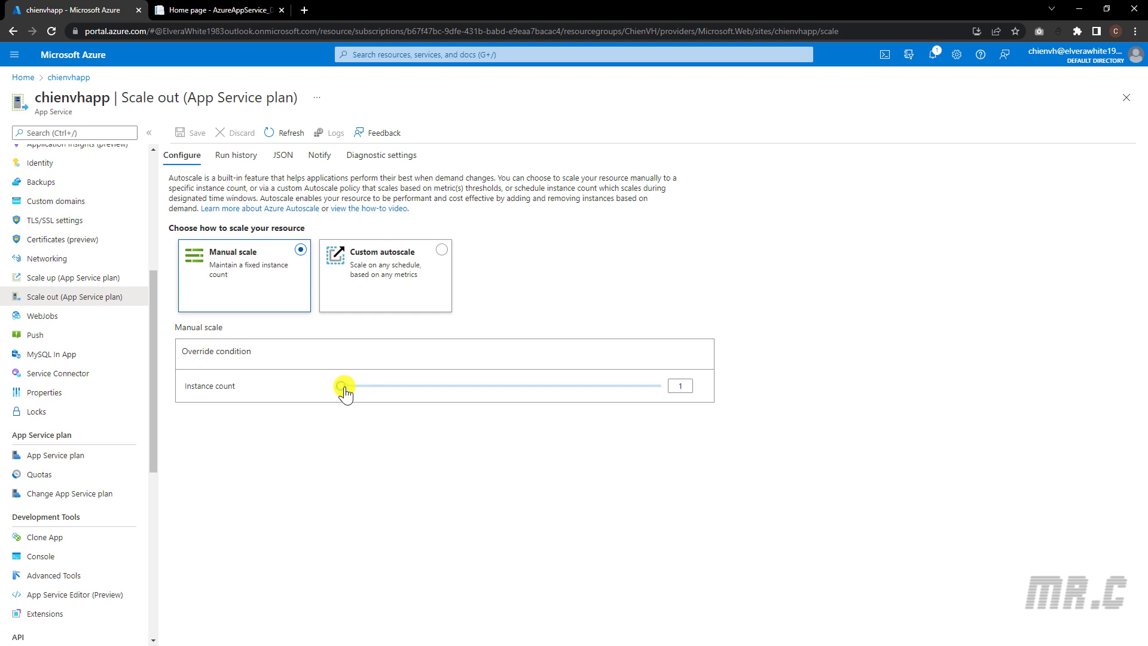
Set the manual scale instance count to 3, then return to Scale up to confirm P3V3.
left_click_drag(344, 387, 387, 386)
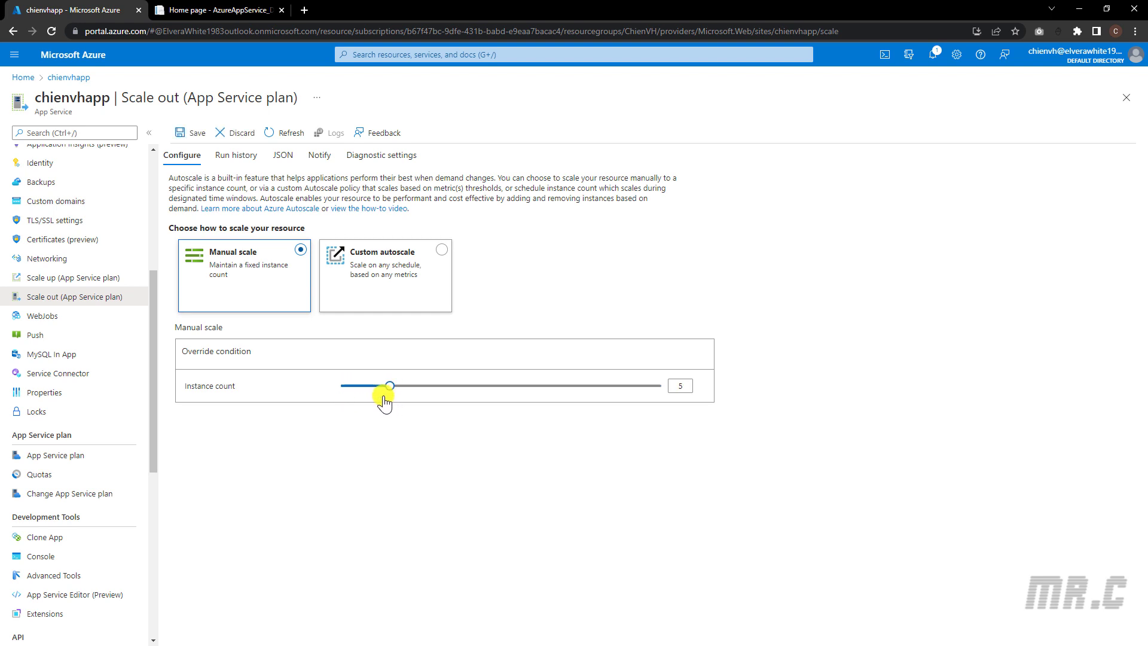
left_click_drag(389, 385, 362, 385)
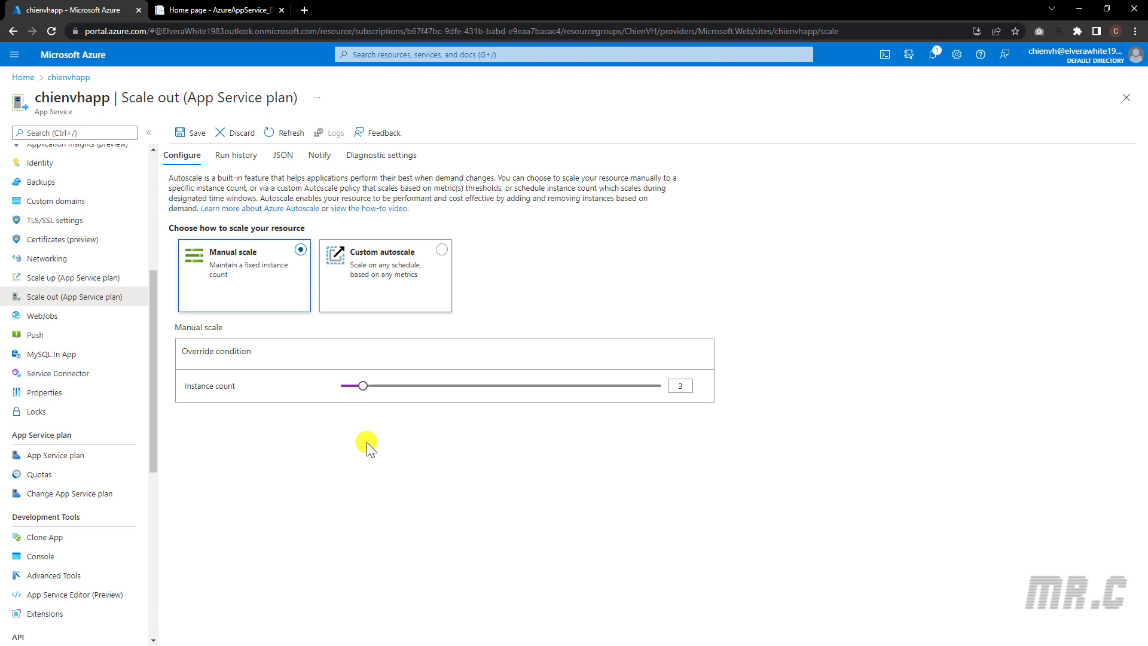
mouse_move(745, 427)
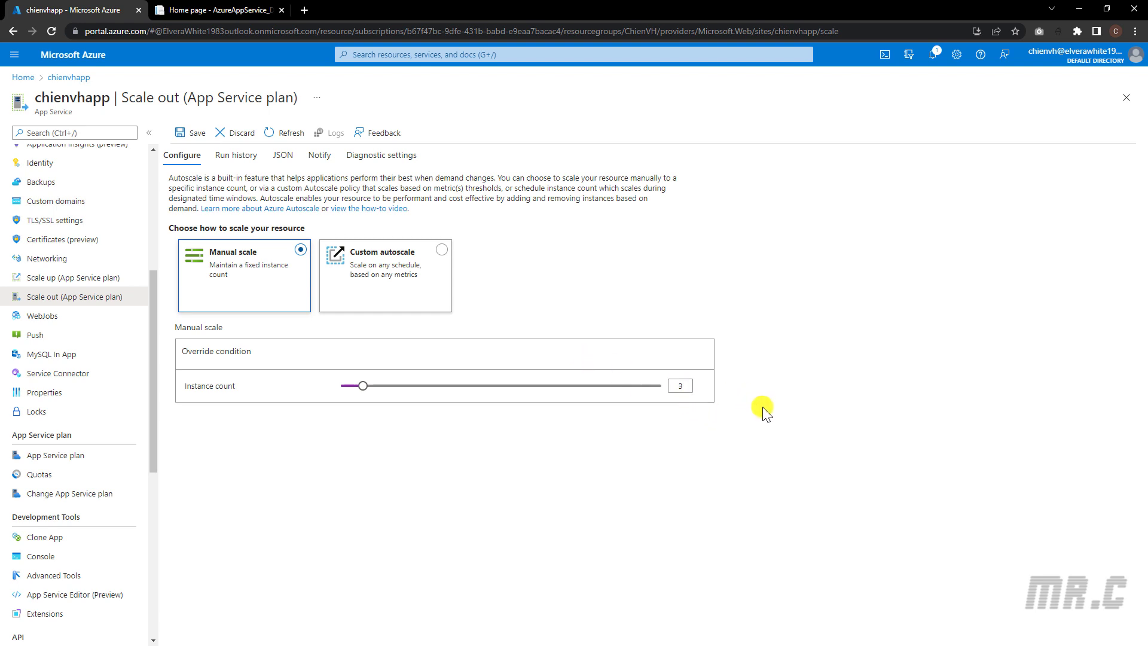
left_click(73, 278)
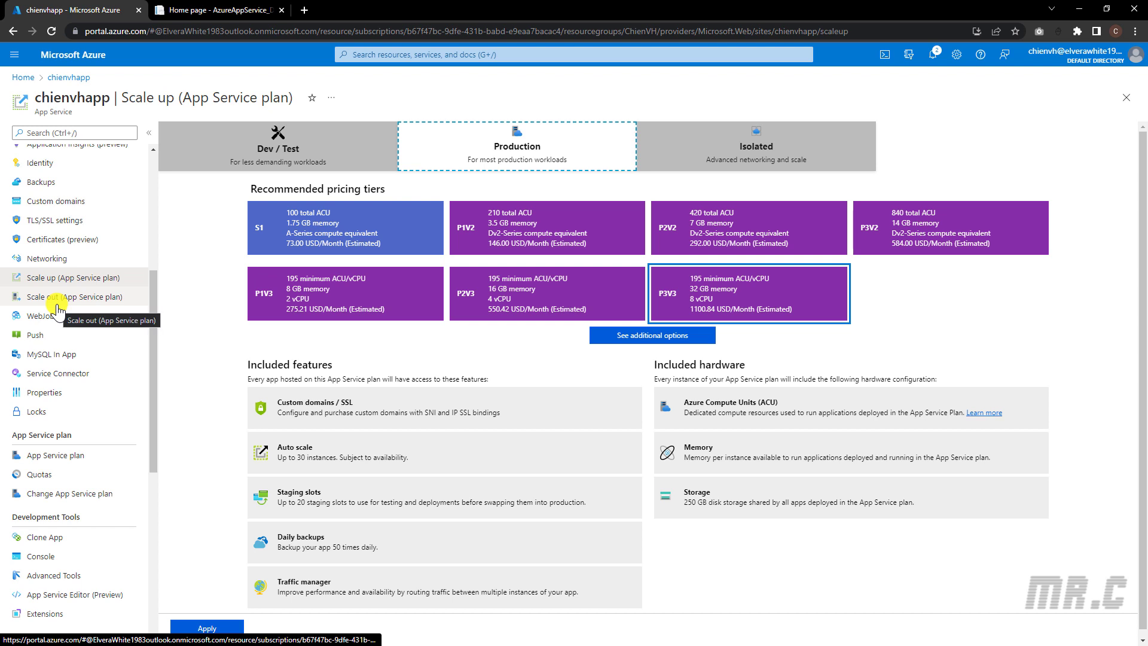
mouse_move(195, 214)
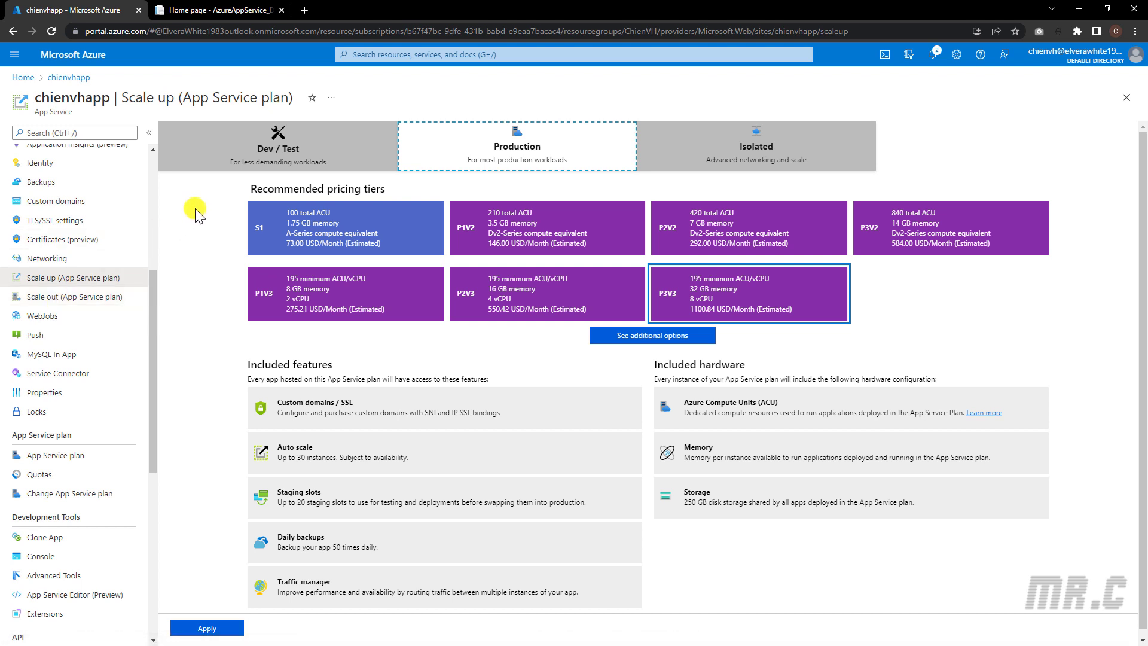